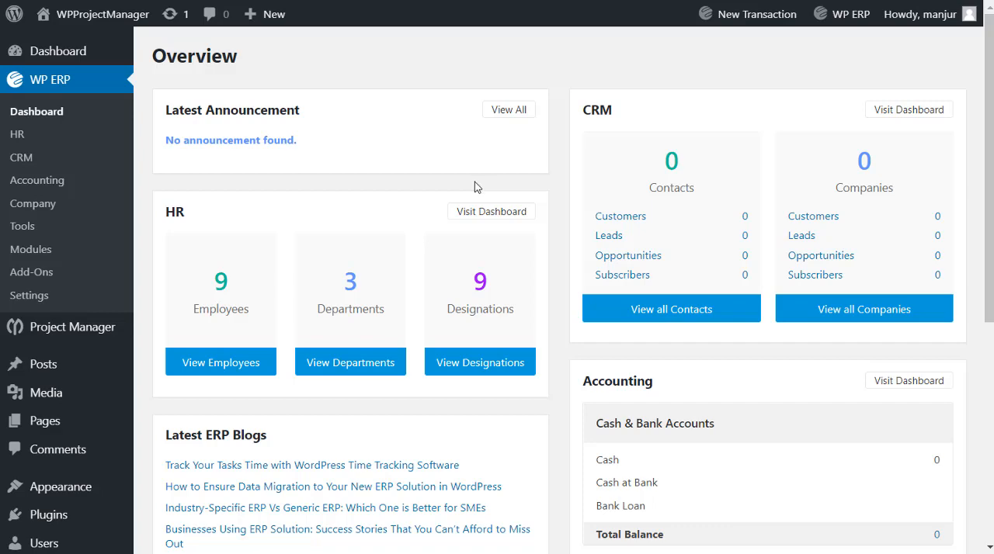
pyautogui.moveTo(143, 308)
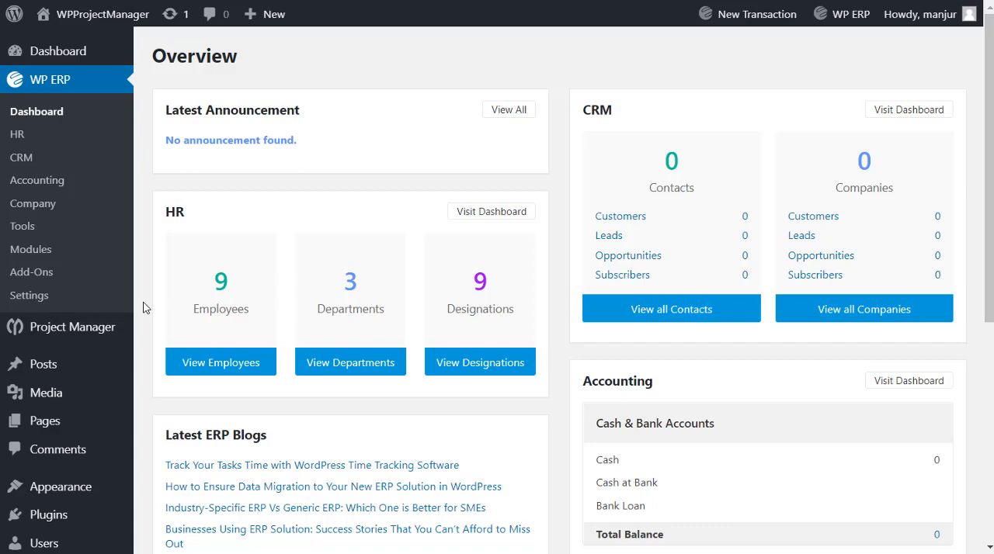
# Go to Project Manager to see the grid of active projects.
pyautogui.click(71, 326)
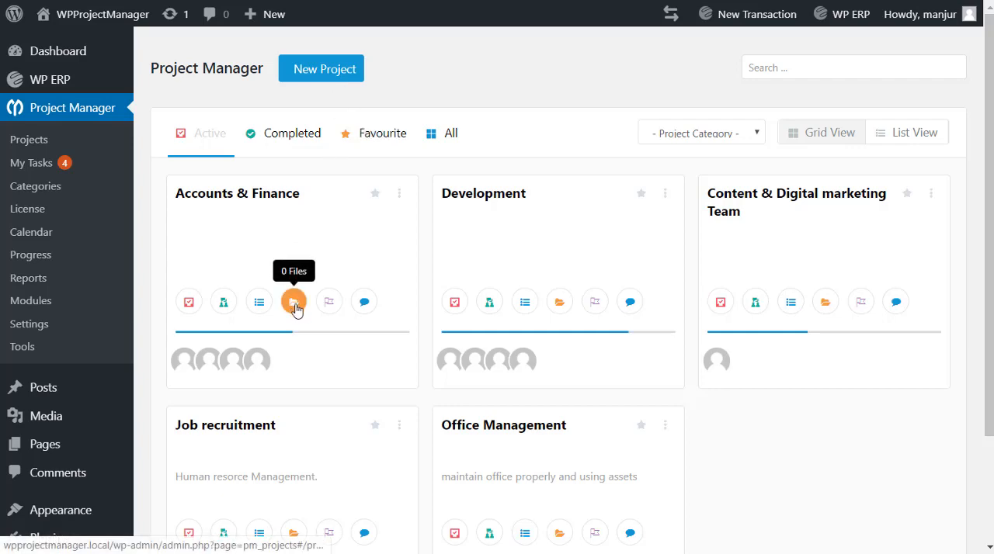
# Create an 'Accounts and Finance' folder in the project's files with a 'salary Files' subfolder inside.
pyautogui.click(294, 301)
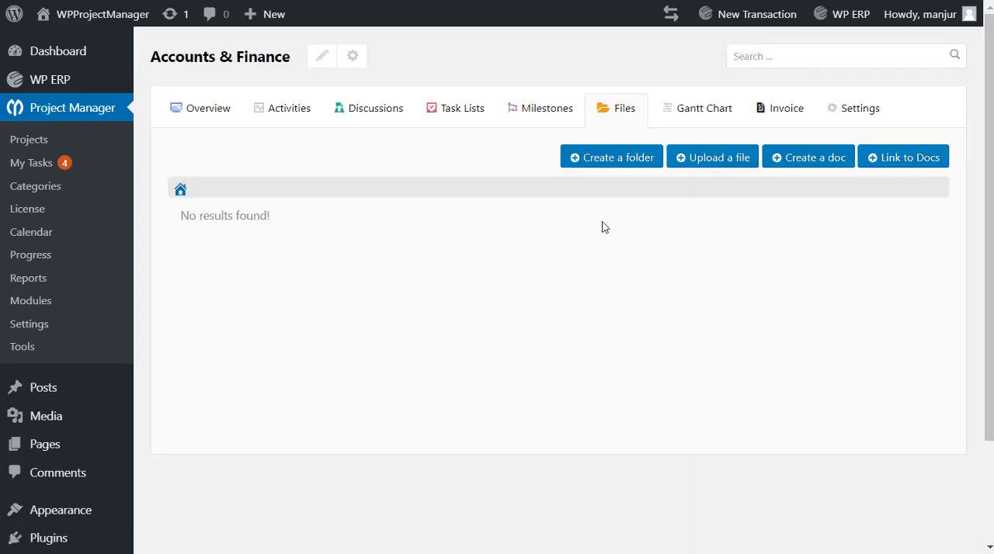
pyautogui.click(612, 157)
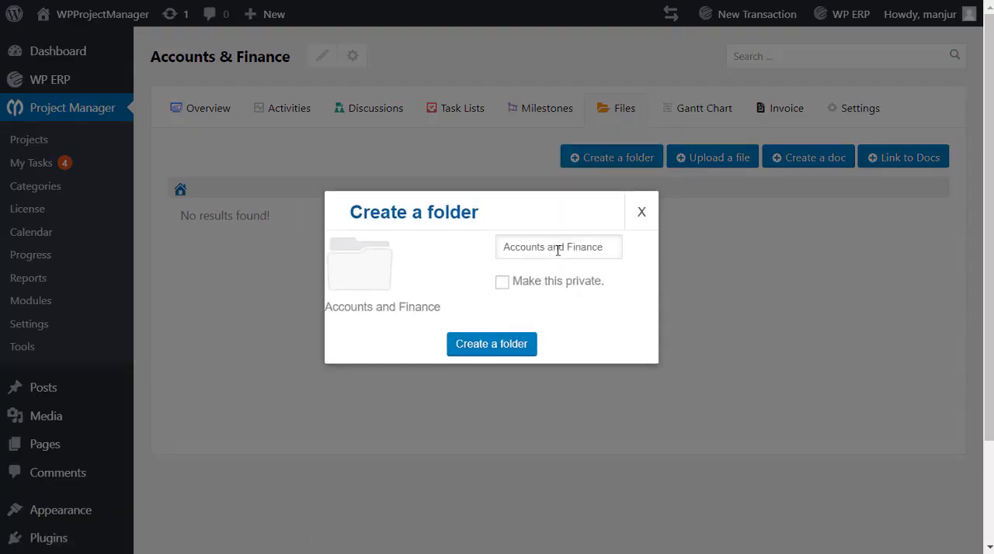
pyautogui.click(491, 344)
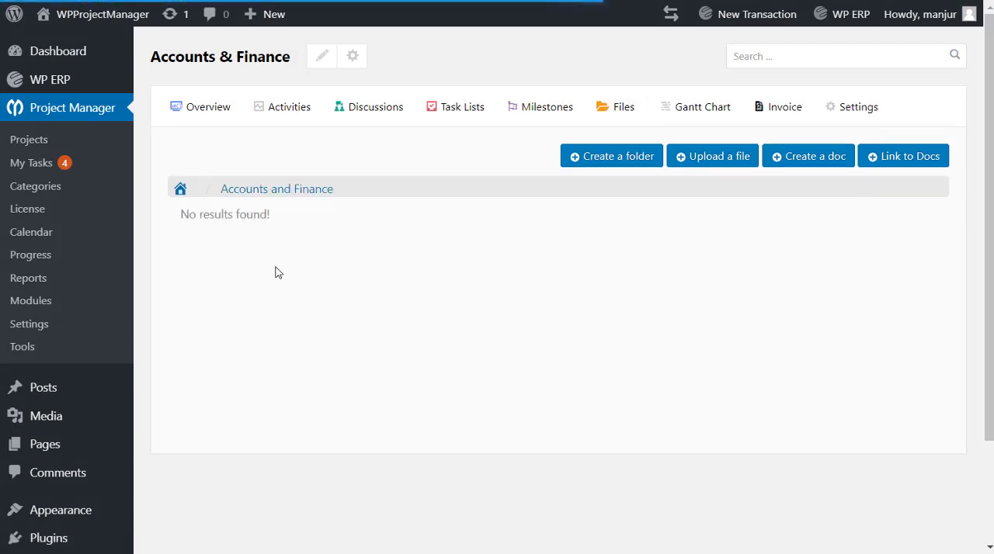
pyautogui.click(612, 155)
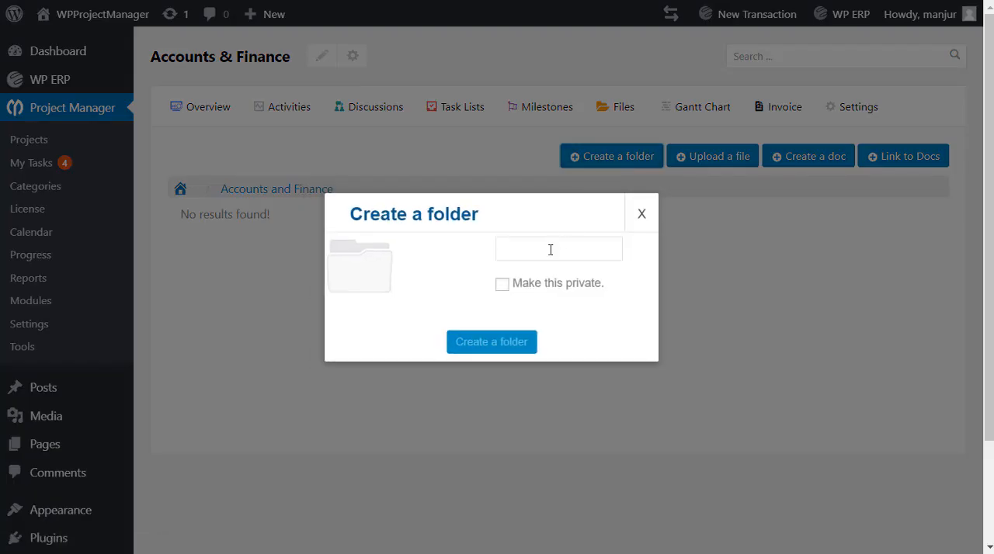
pyautogui.click(490, 341)
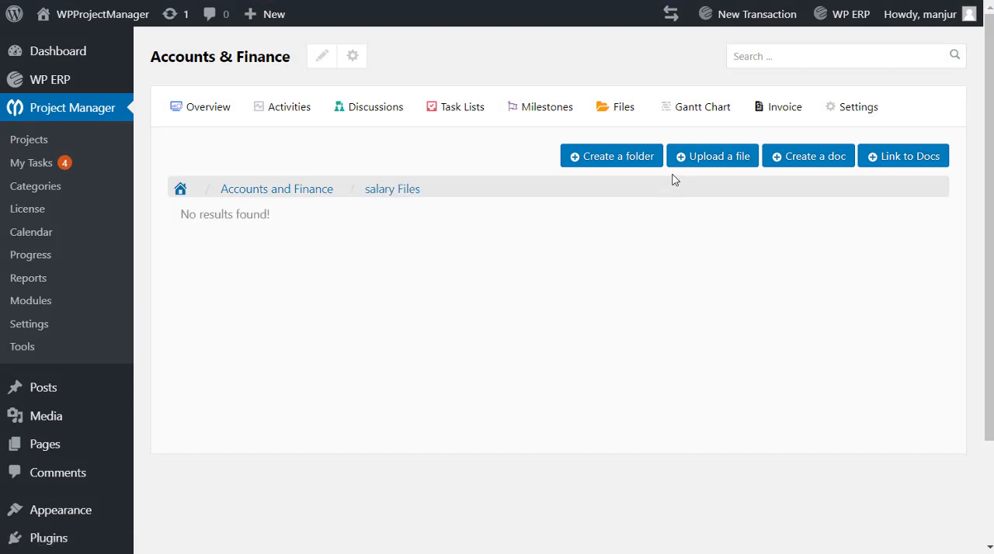
# Upload the account sheet PDF from the computer into the salary Files folder.
pyautogui.click(712, 156)
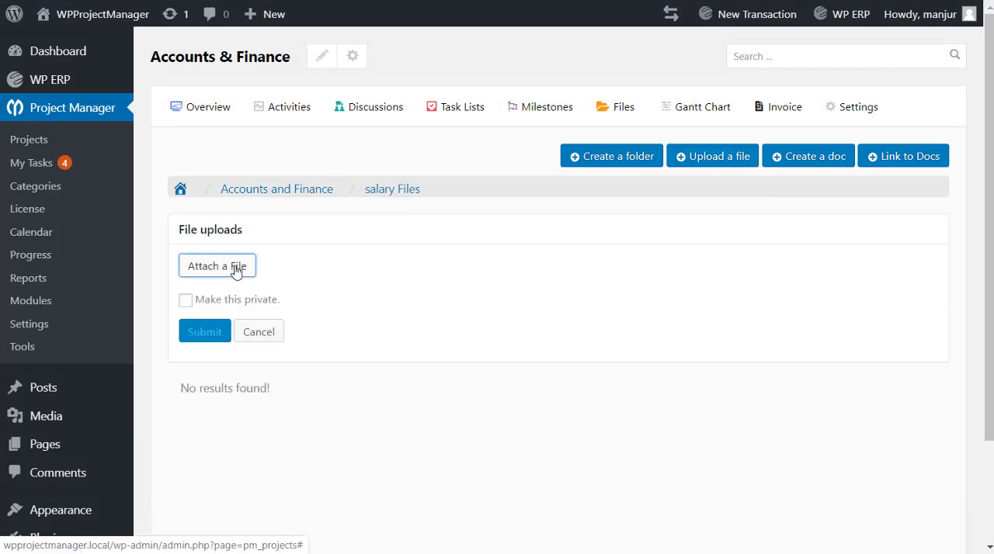
pyautogui.click(218, 266)
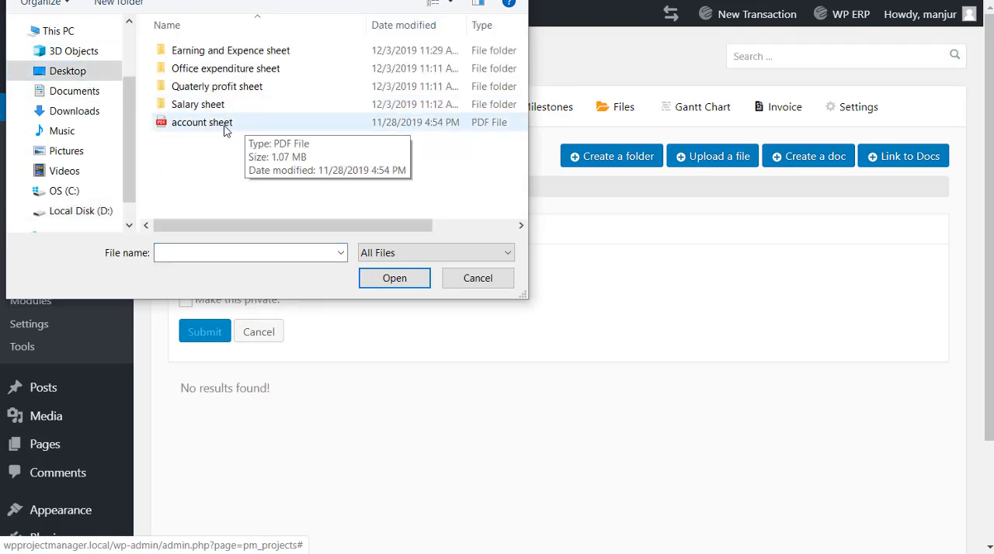
pyautogui.click(478, 278)
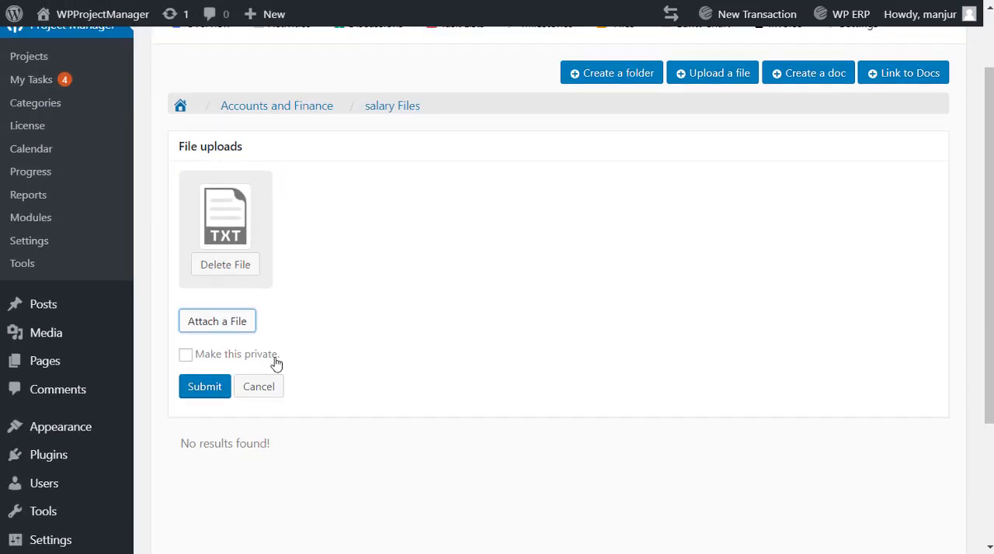
pyautogui.click(205, 385)
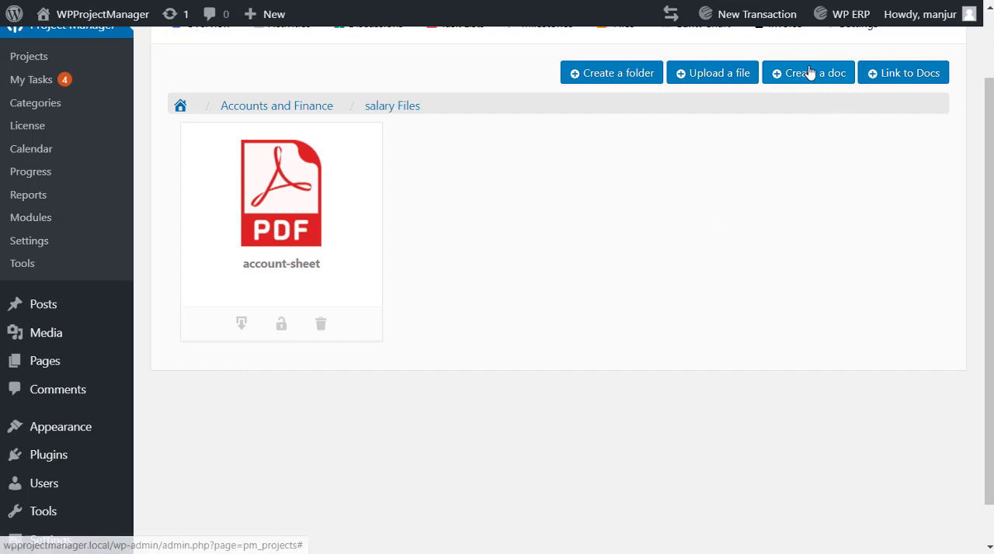
# Start a new doc in the folder, then cancel it without saving.
pyautogui.click(808, 71)
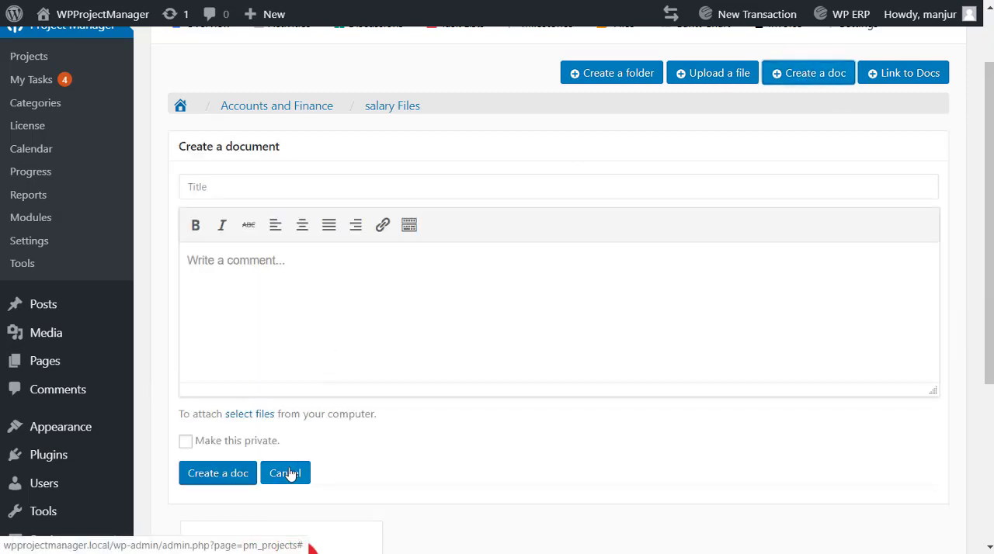
pyautogui.click(285, 472)
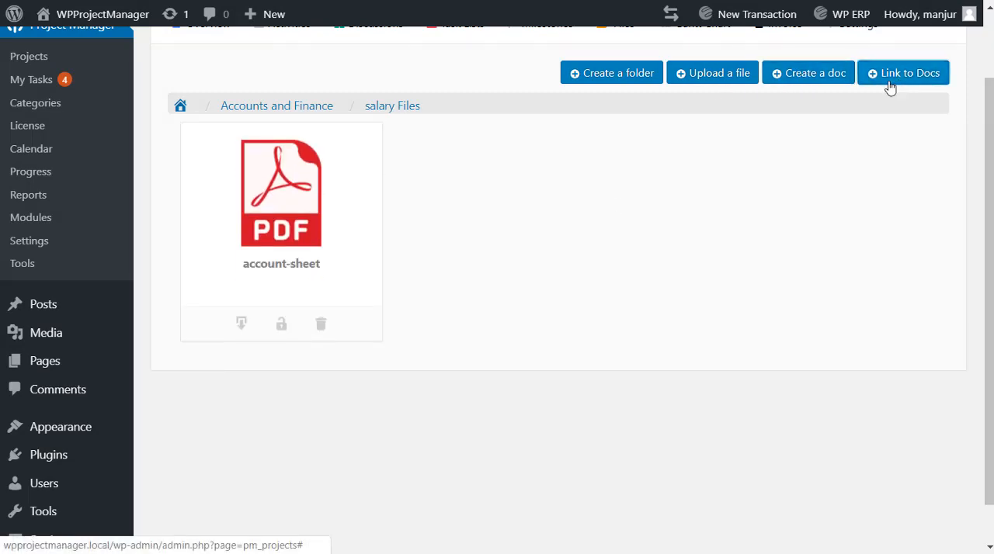
pyautogui.scroll(3)
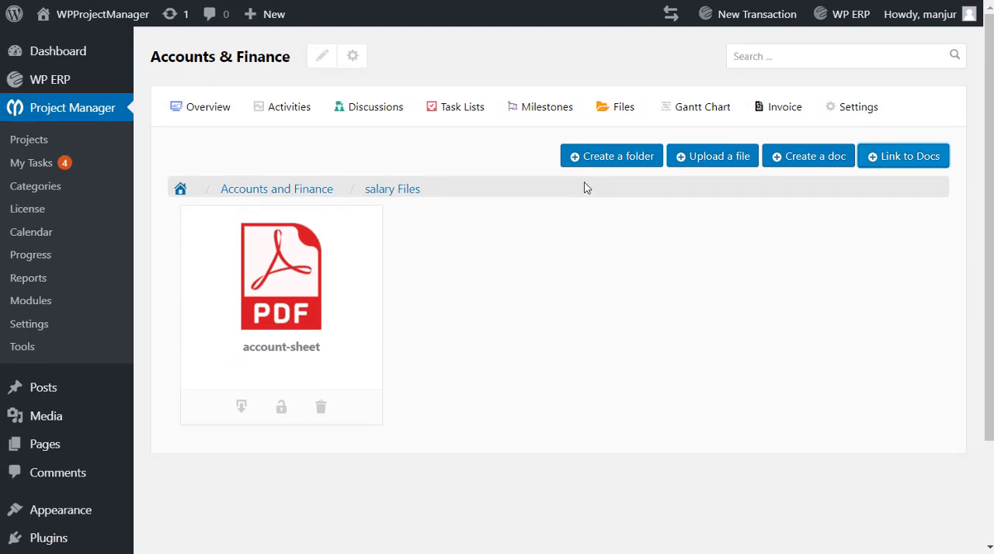
pyautogui.moveTo(227, 185)
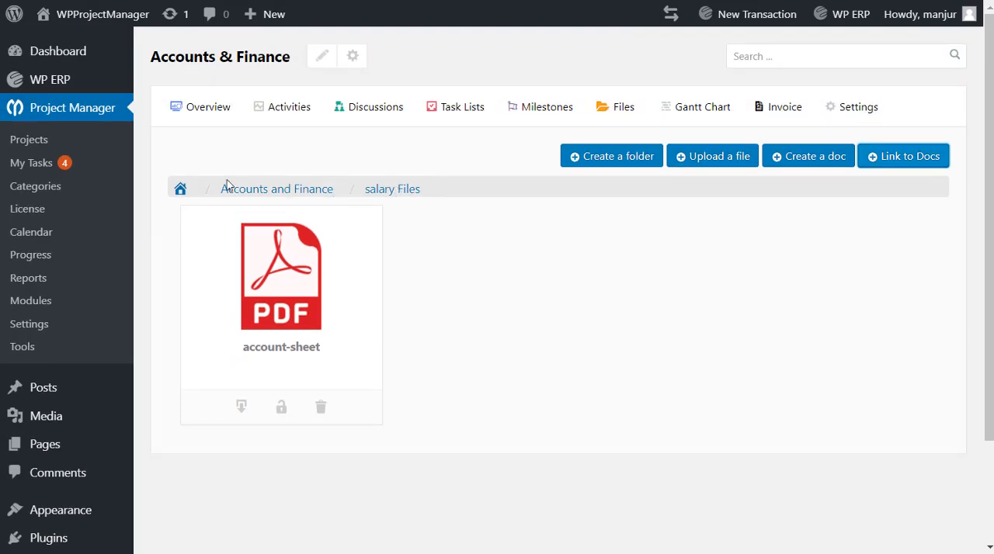
pyautogui.moveTo(28, 140)
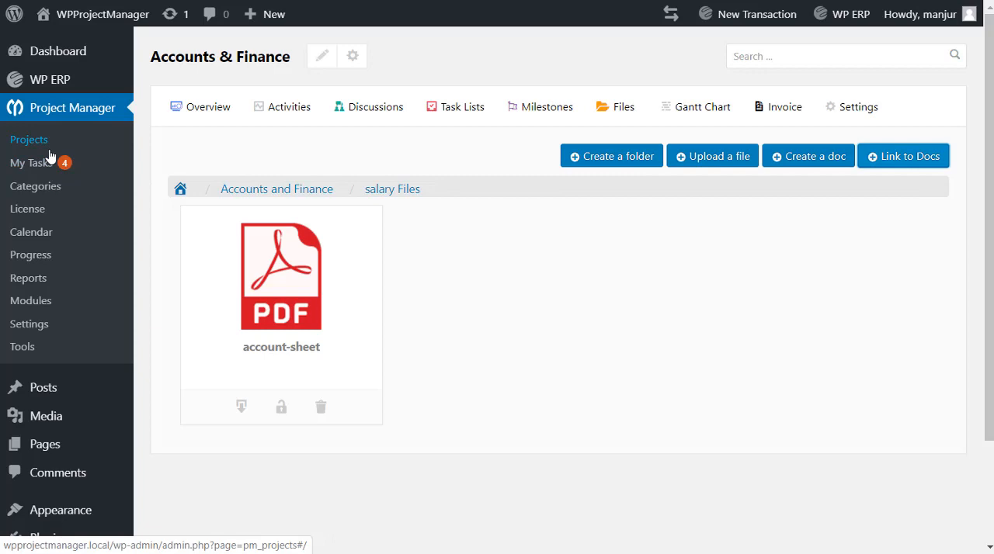
# Duplicate the Accounts & Finance project twice from its card menu.
pyautogui.click(27, 140)
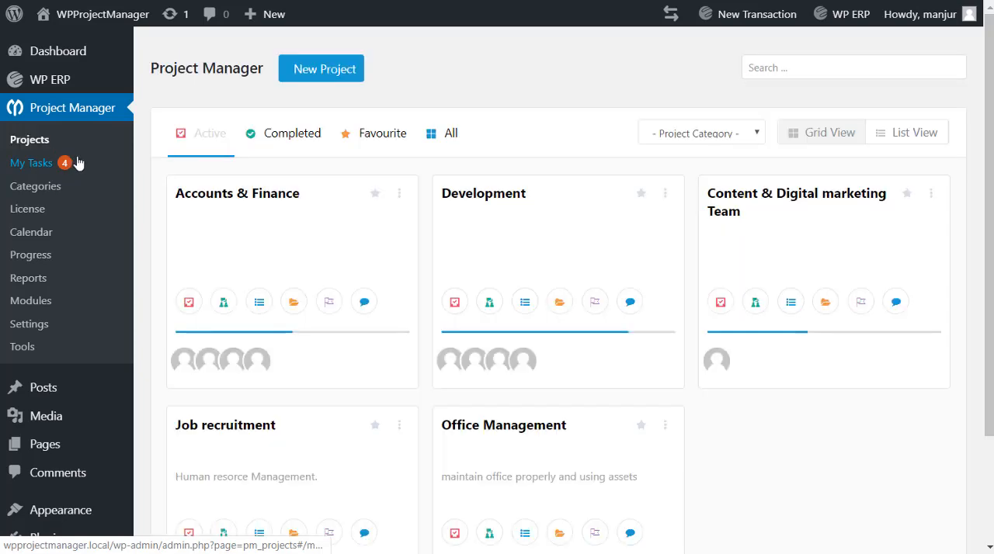
pyautogui.moveTo(419, 208)
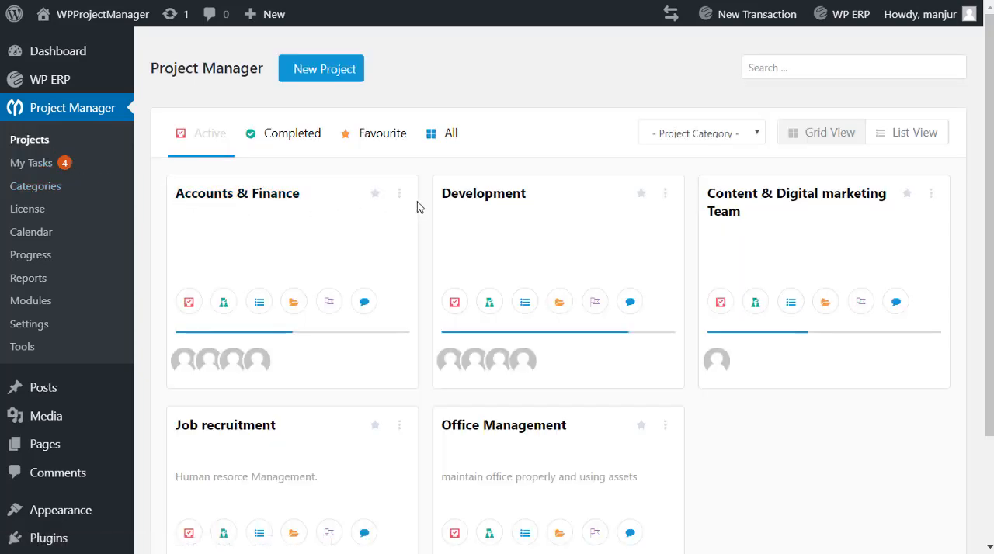
pyautogui.moveTo(401, 193)
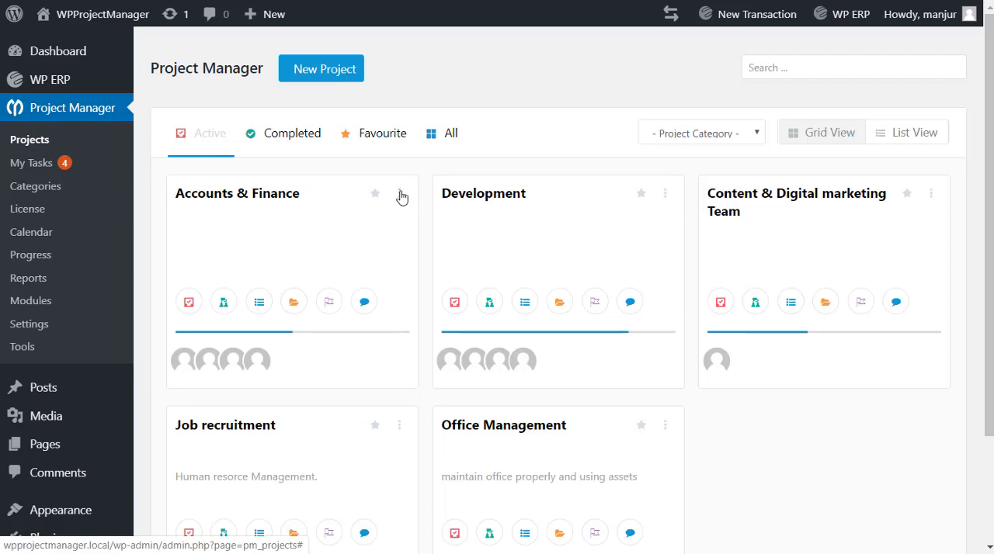
pyautogui.click(399, 192)
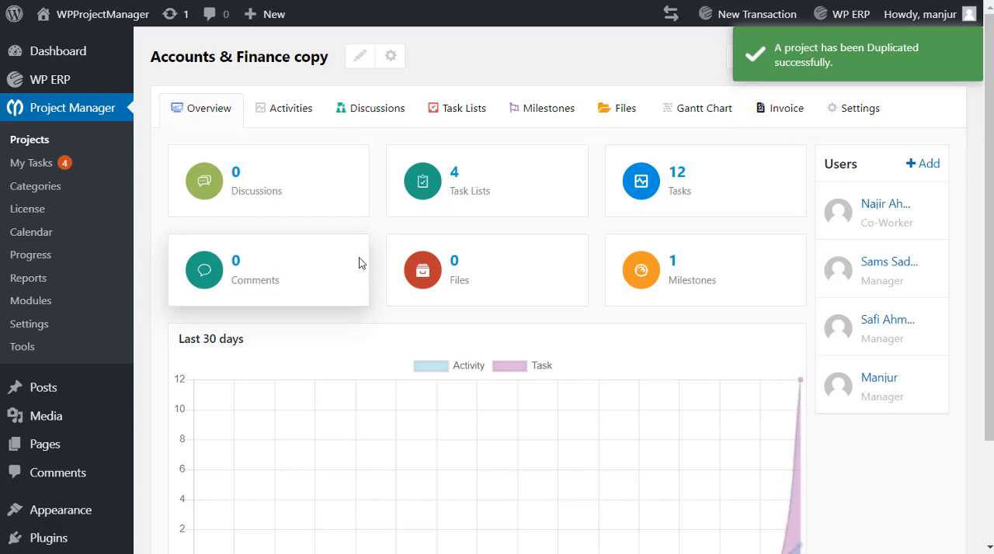
pyautogui.moveTo(87, 169)
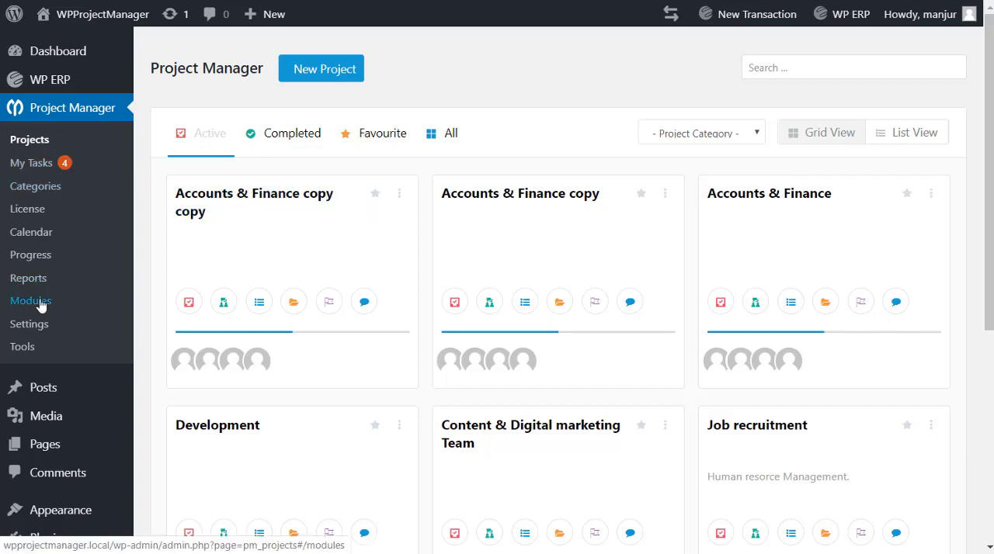
# Enable the Recurring Task module in the Modules list.
pyautogui.click(31, 301)
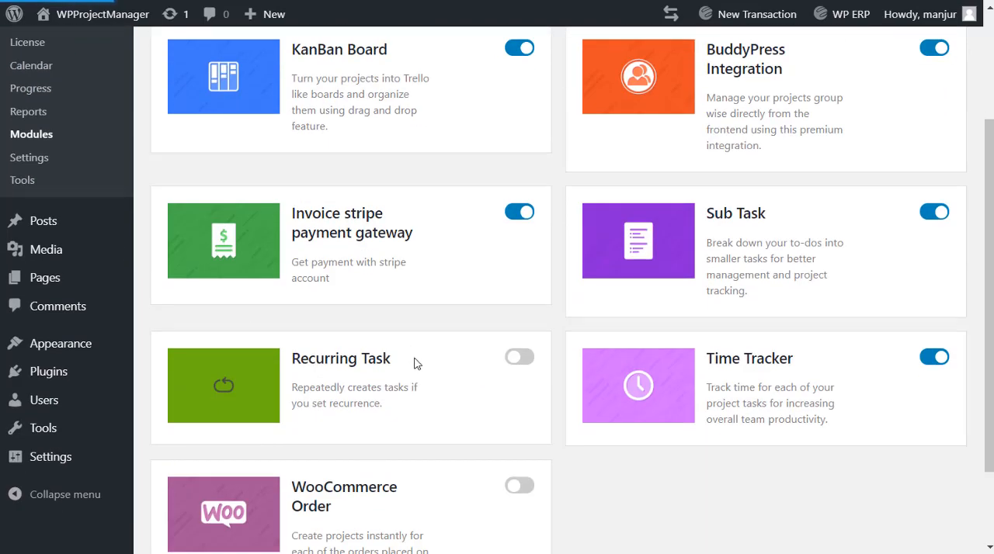
pyautogui.click(518, 357)
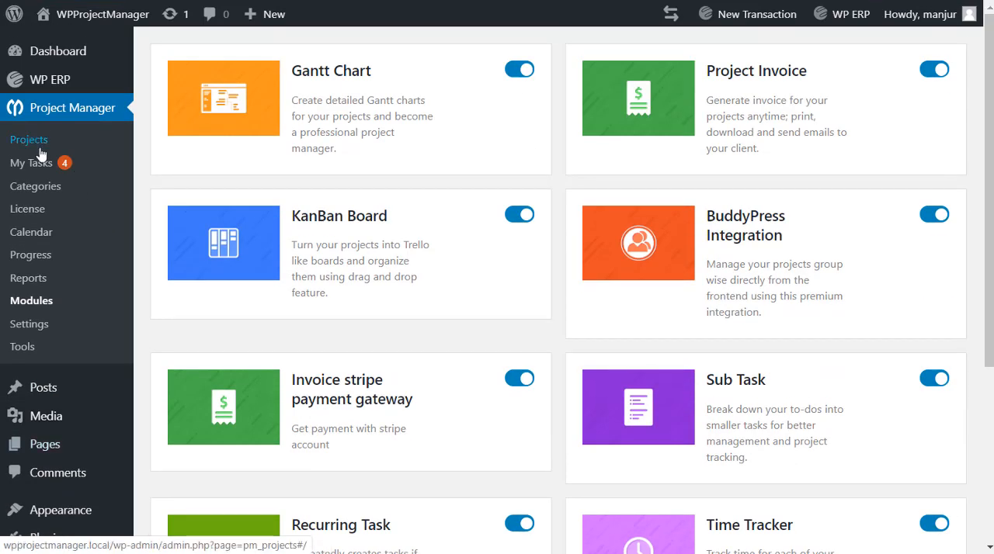
# Open the Accounts & Finance copy copy project and view its task lists.
pyautogui.click(28, 139)
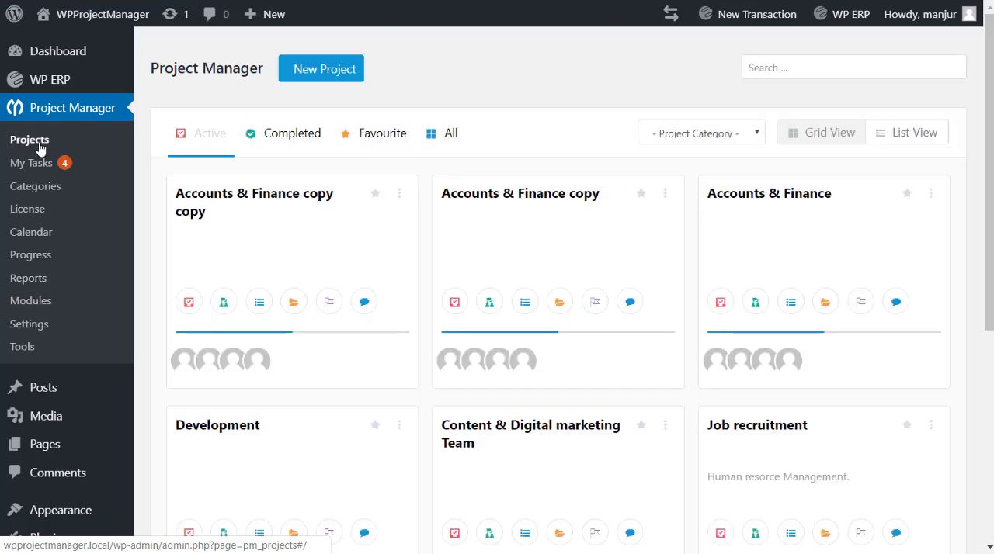
pyautogui.click(253, 202)
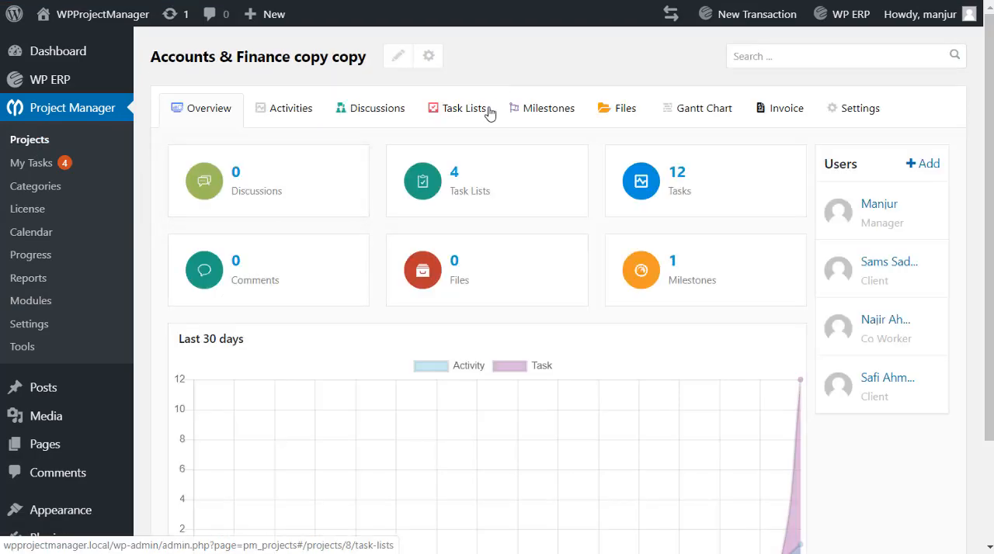
pyautogui.click(463, 109)
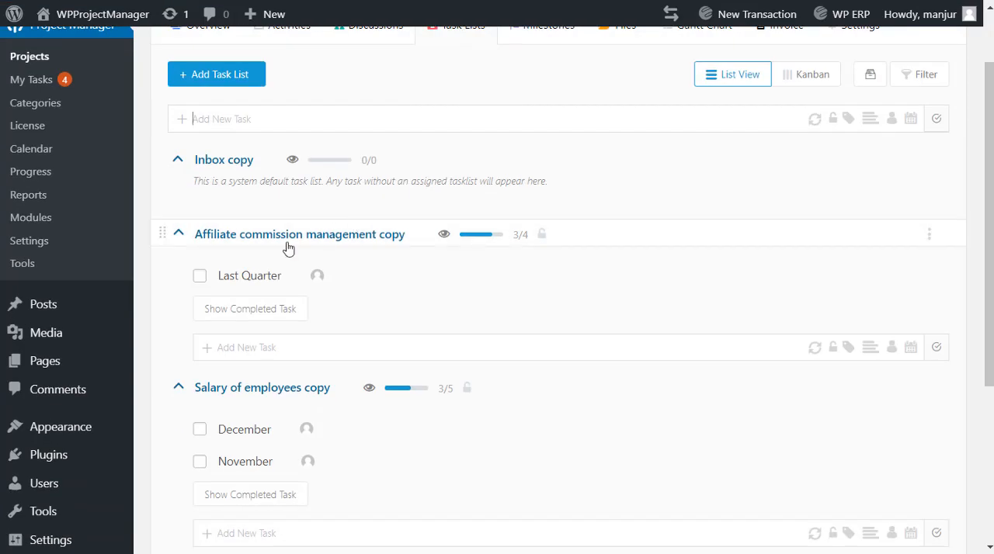
pyautogui.scroll(-3)
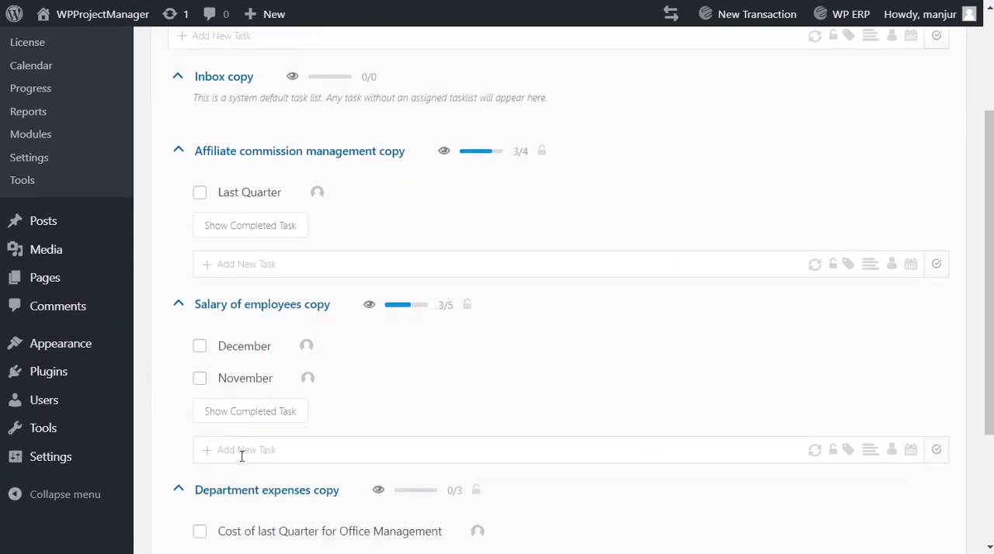
# Add a 'Daily Convenes' task to Salary of employees copy, assigned to users, repeating weekly on a chosen day.
pyautogui.write('Daily Convenes')
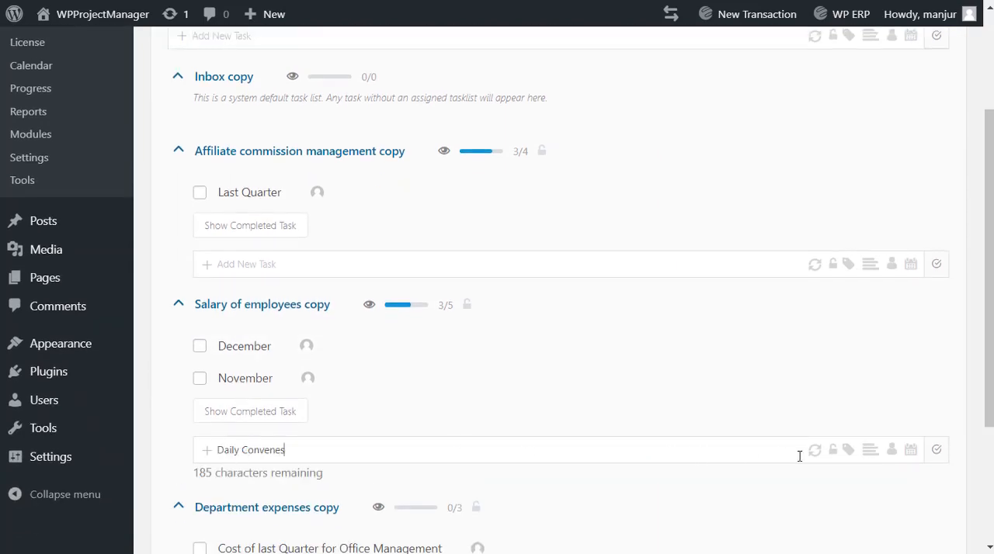
pyautogui.click(892, 450)
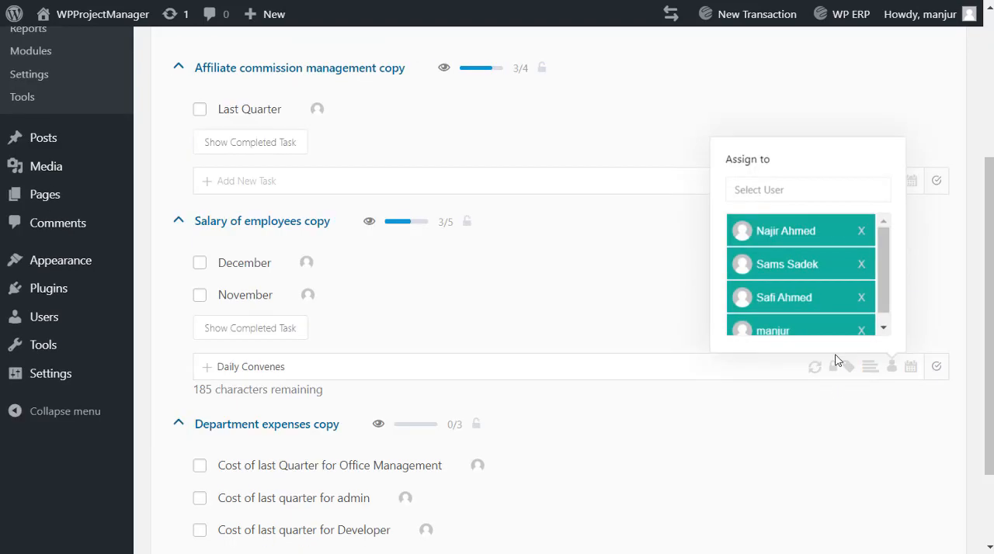
pyautogui.moveTo(846, 369)
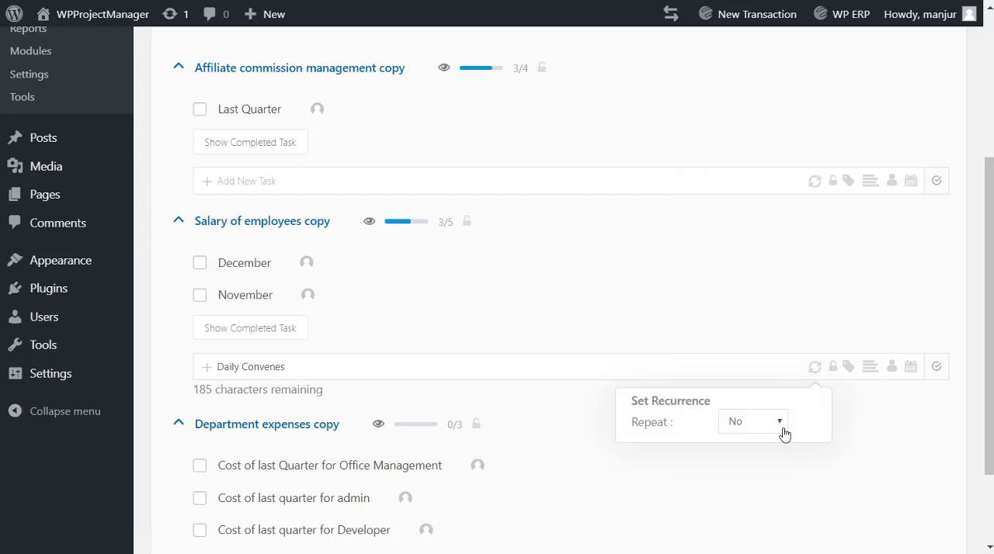
pyautogui.click(752, 423)
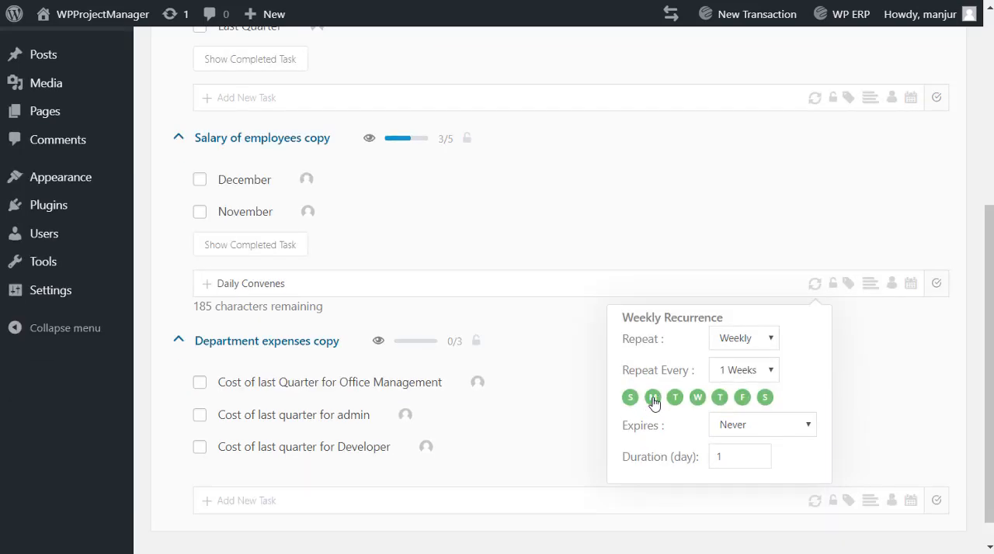
pyautogui.click(653, 398)
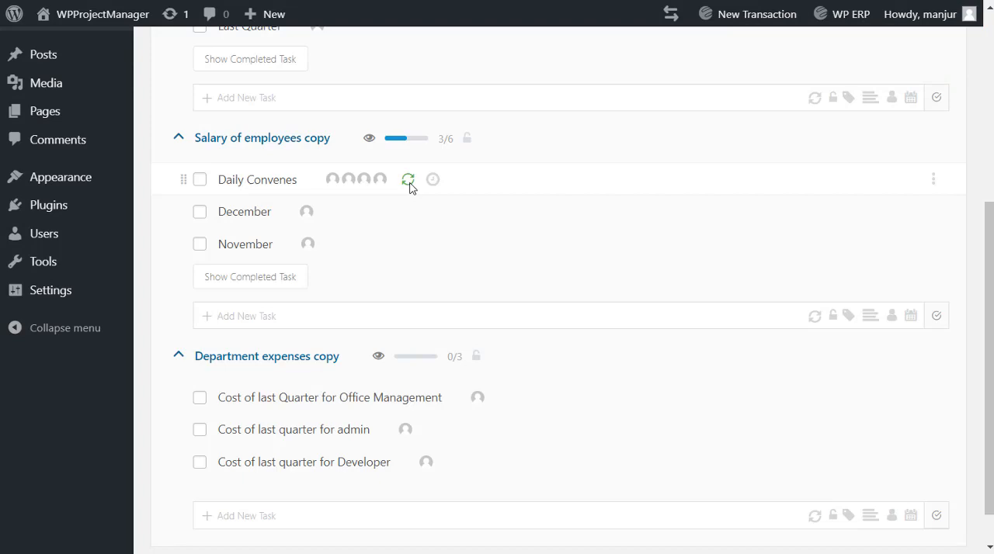
pyautogui.scroll(3)
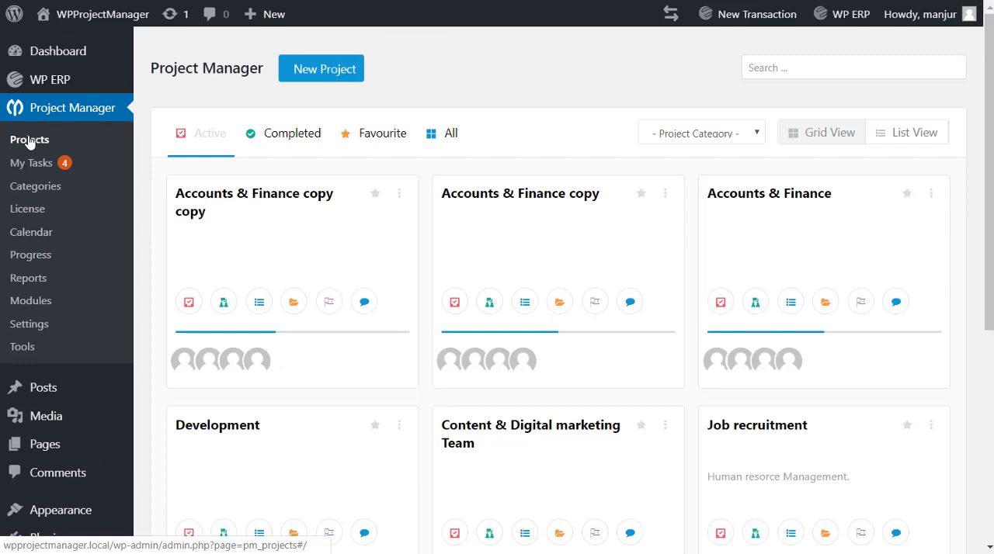
pyautogui.moveTo(497, 172)
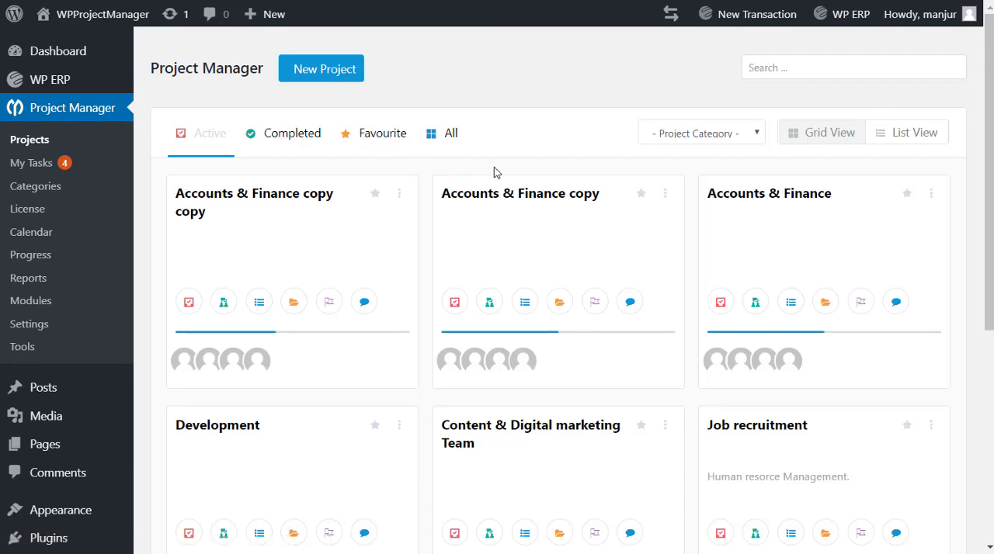
# Scroll the projects grid to reveal Job recruitment and Office Management.
pyautogui.scroll(-3)
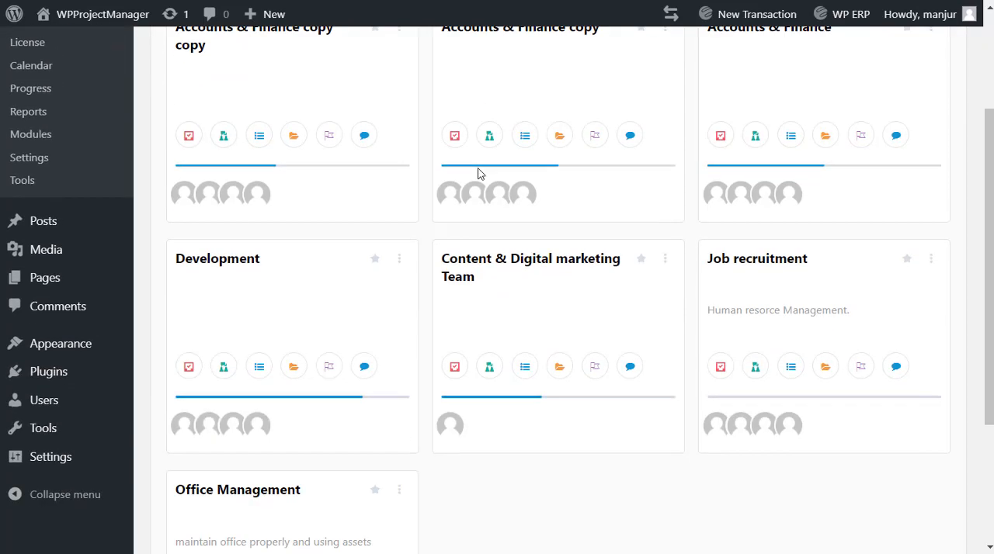